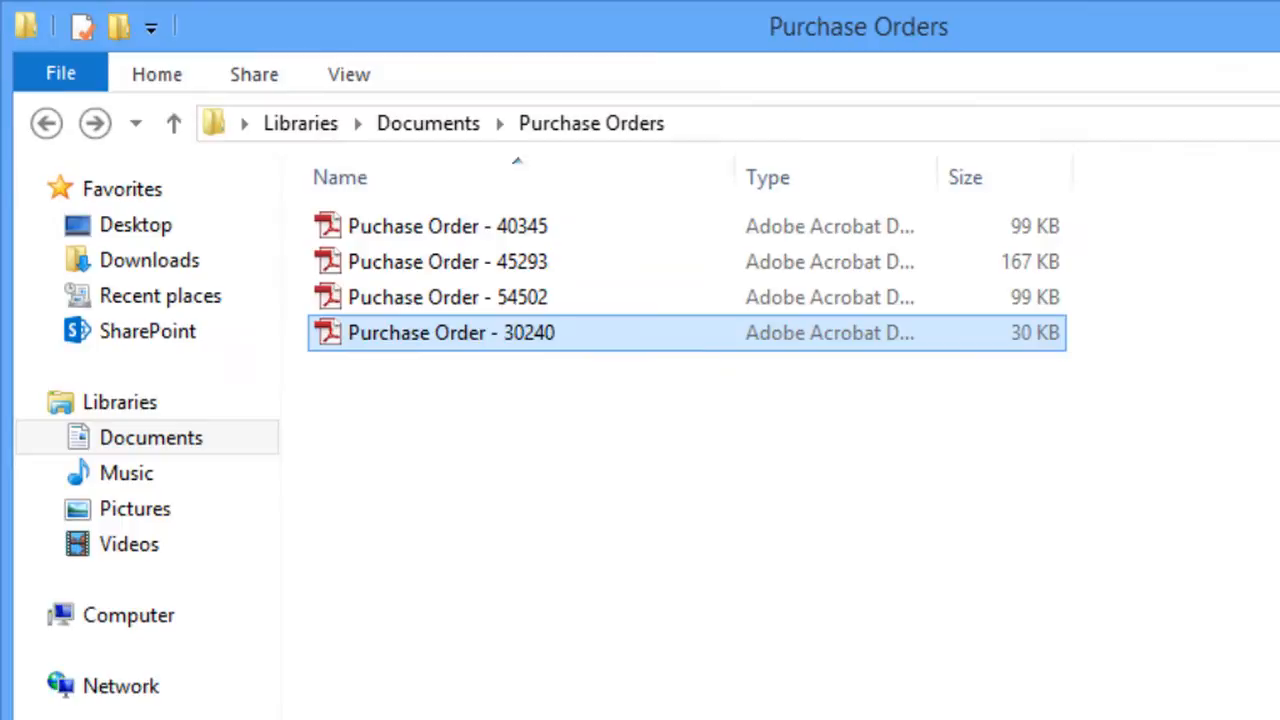
- Send Purchase Order - 30240 from the Purchase Orders folder to Sign with CoSign
right_click(452, 332)
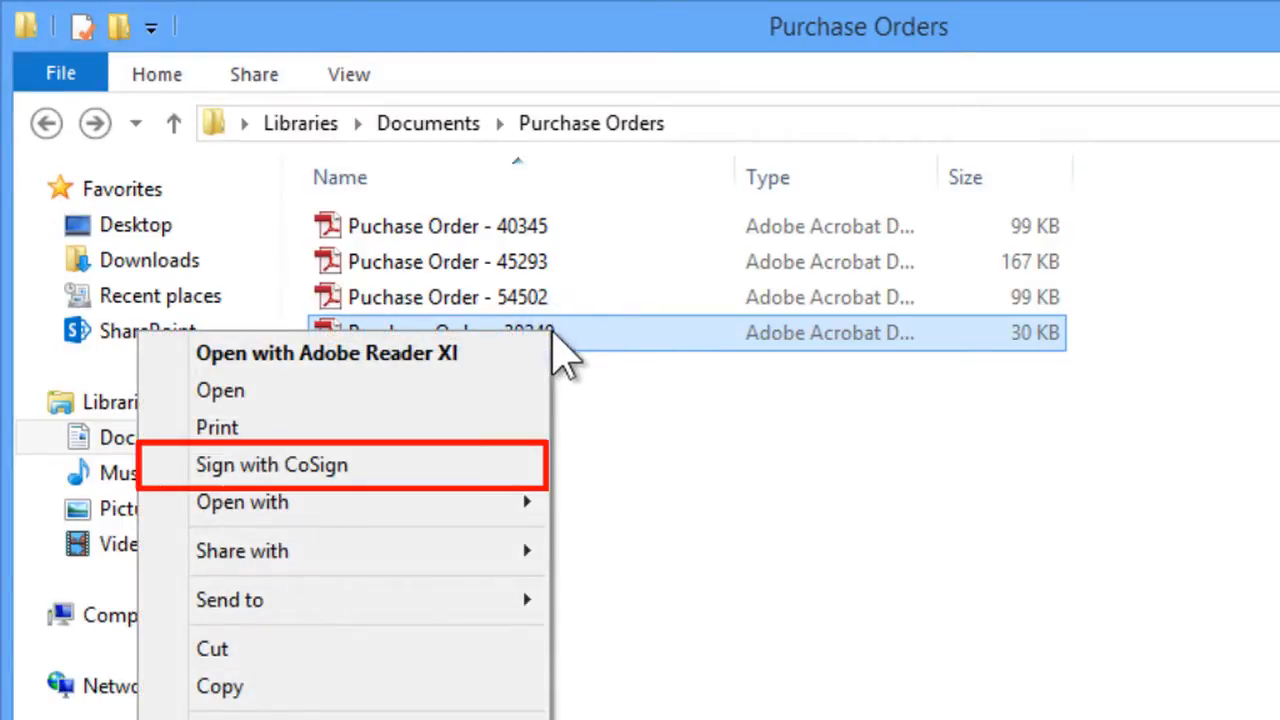
mouse_move(510, 480)
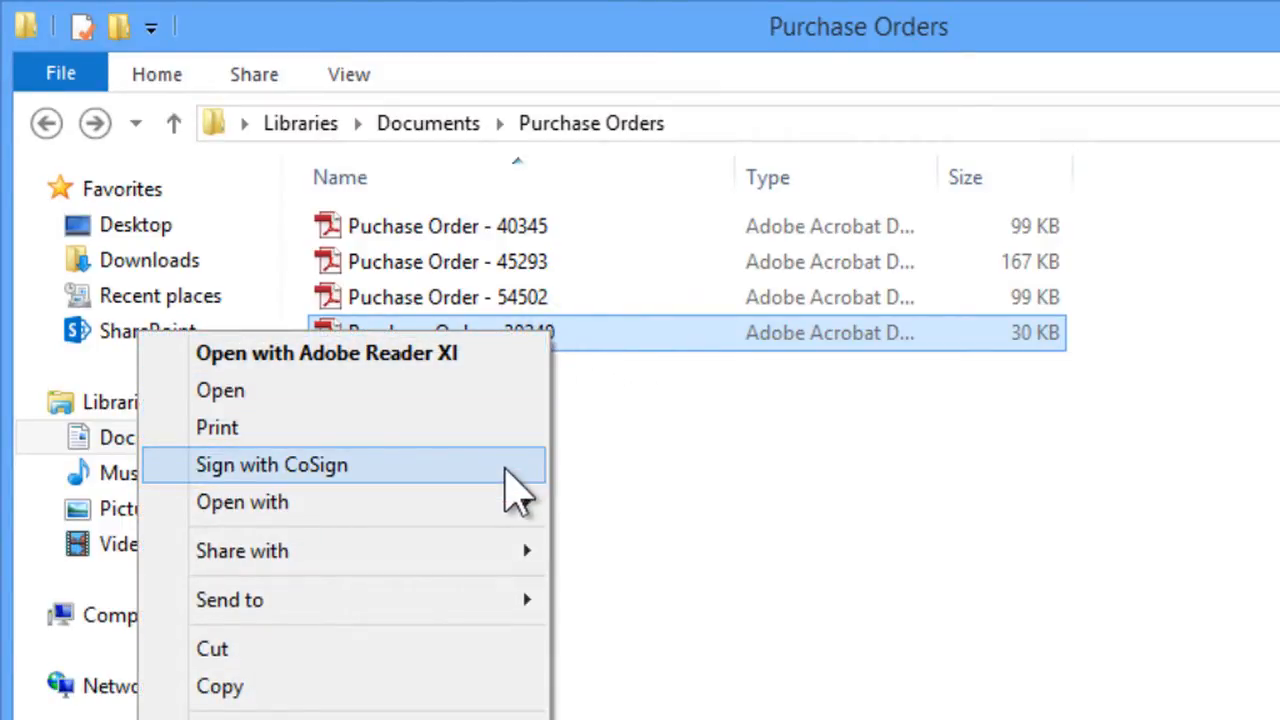
click(272, 464)
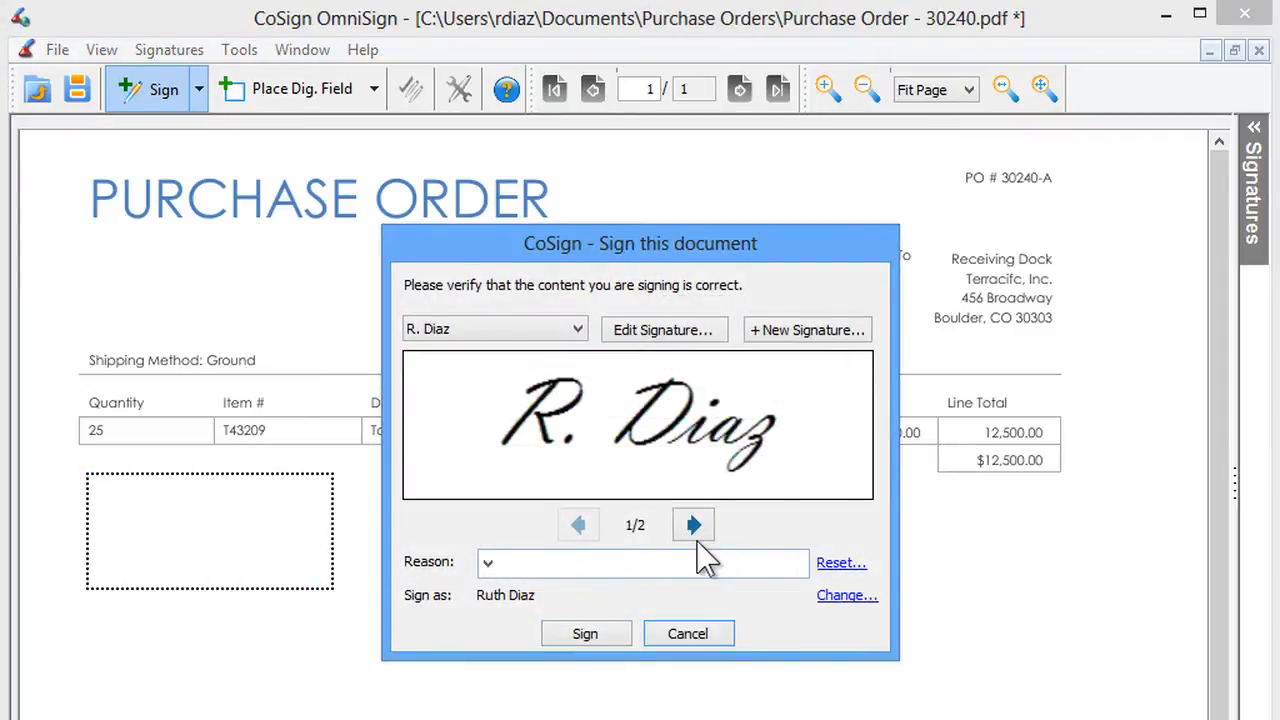
click(692, 524)
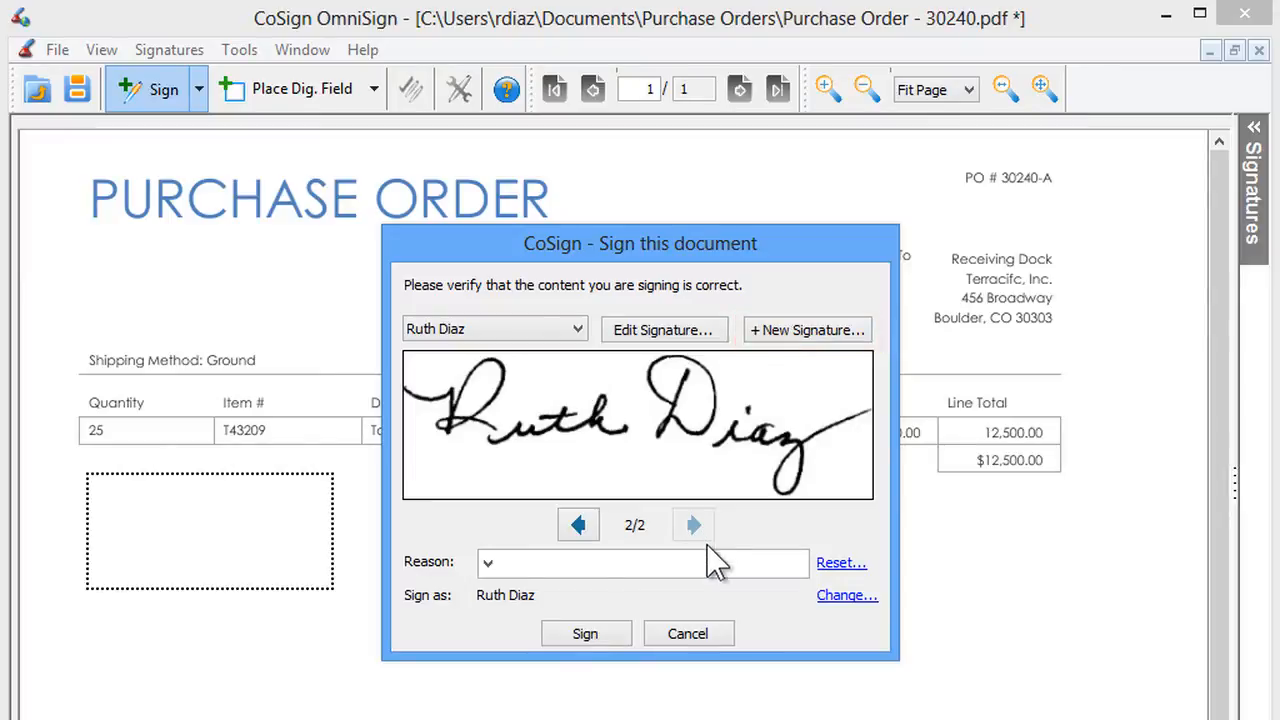
text(I approve this Purchase Order)
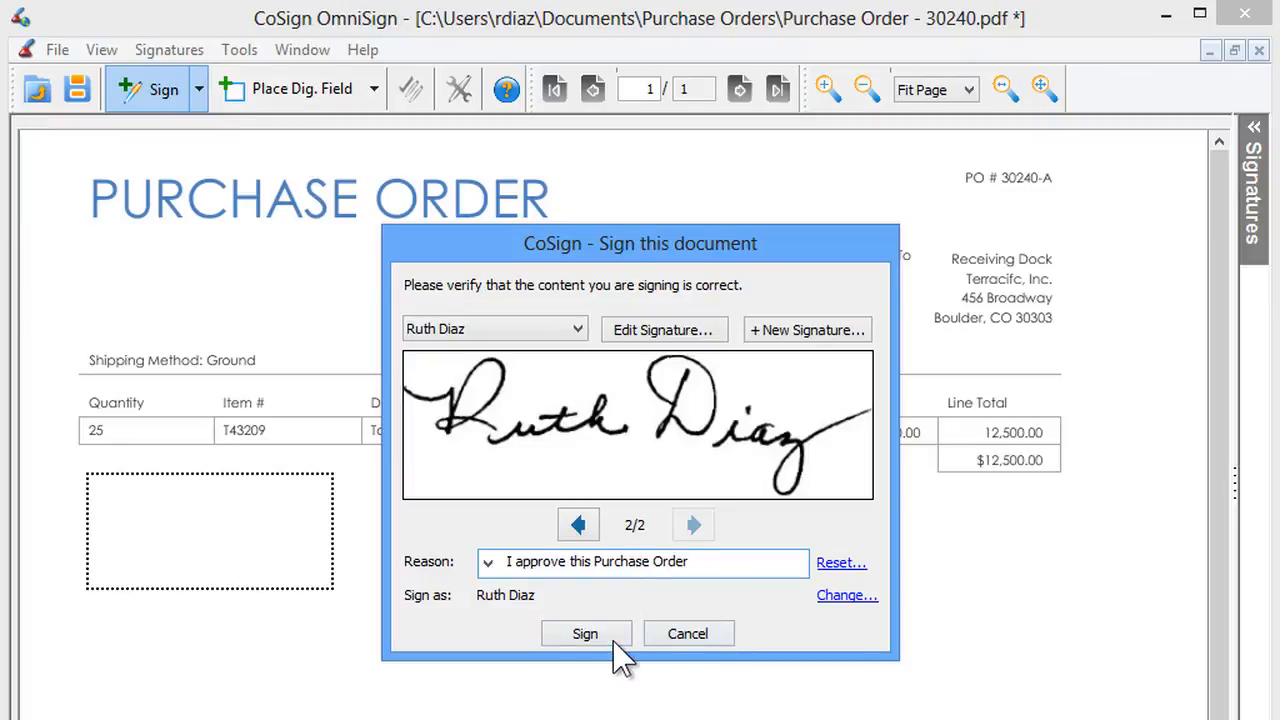
click(584, 632)
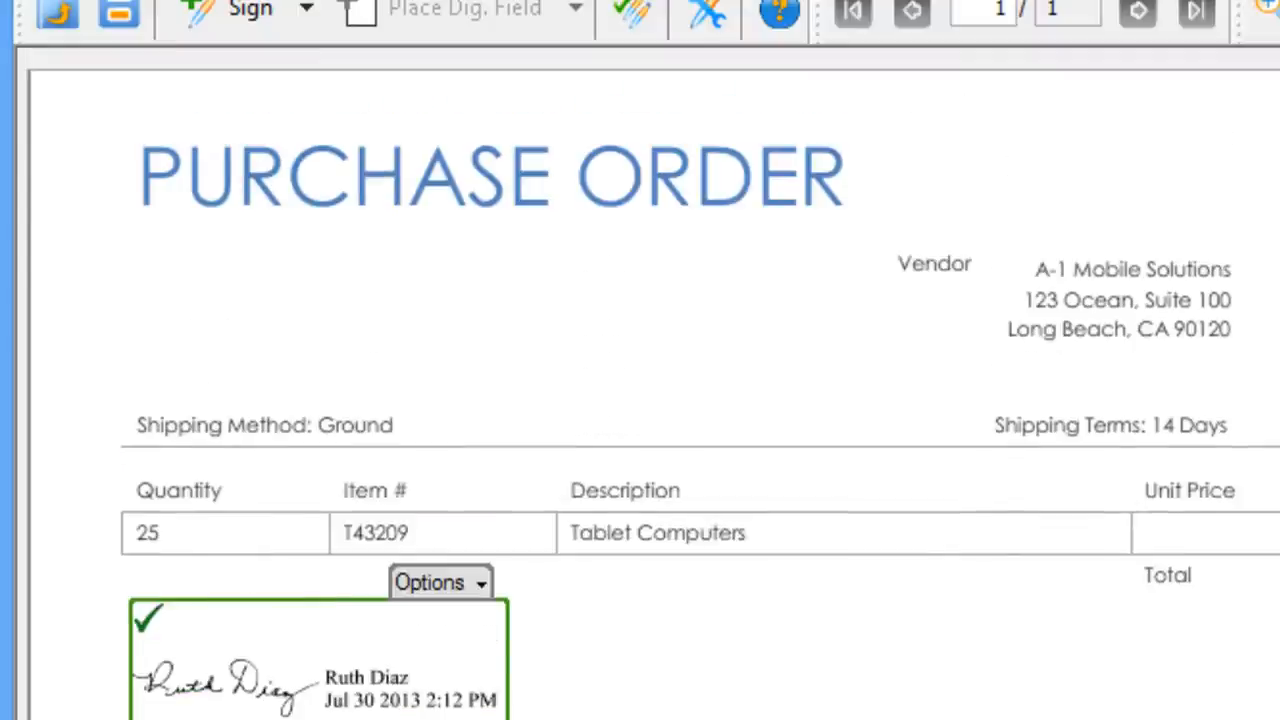
click(88, 76)
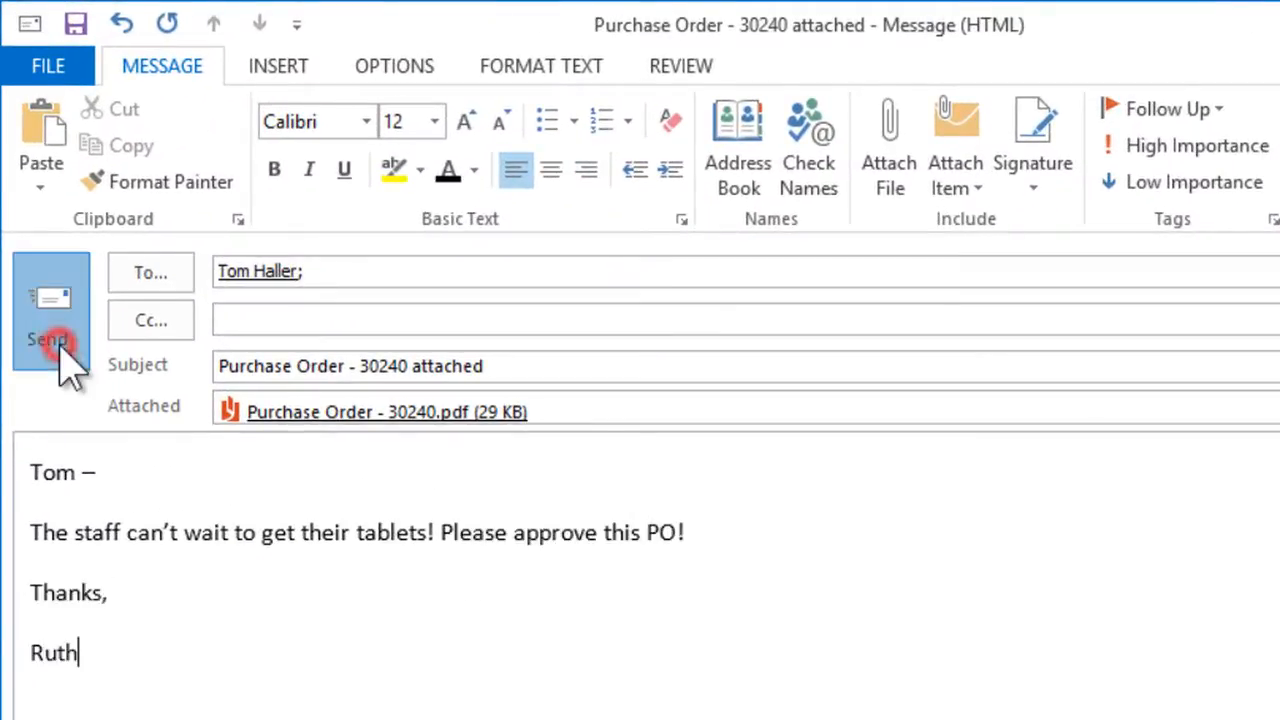
click(50, 338)
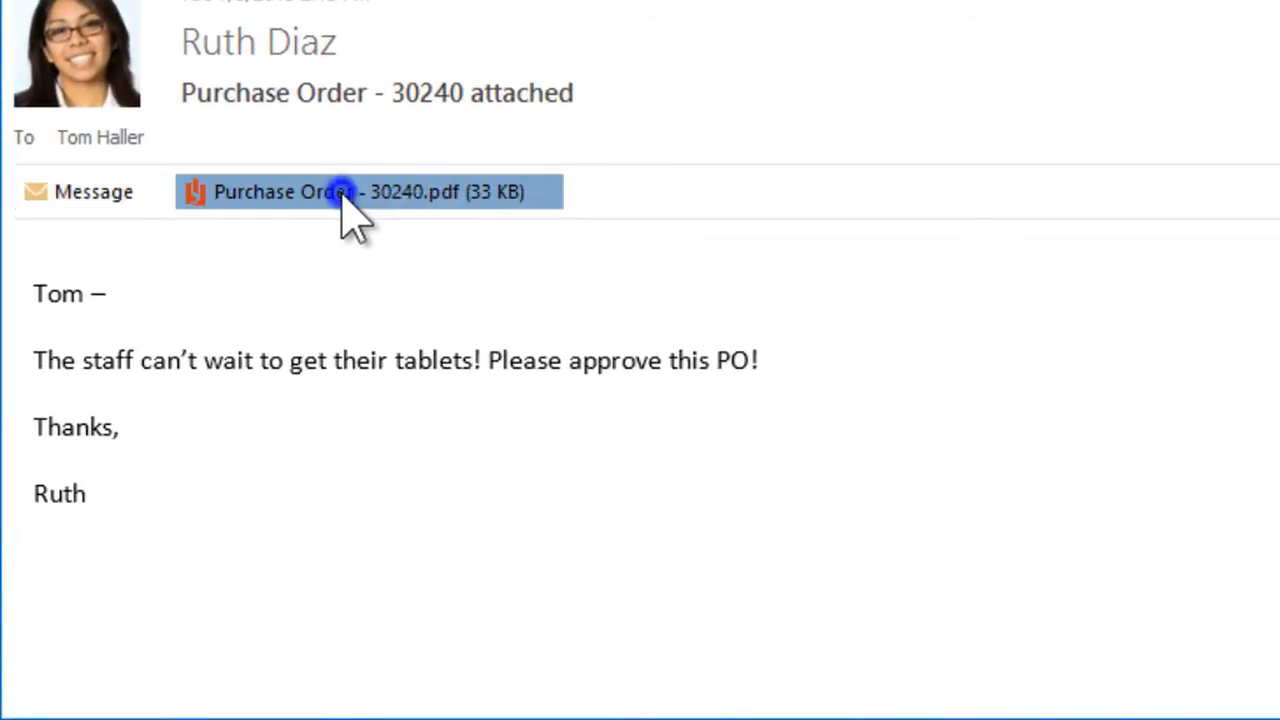
right_click(344, 192)
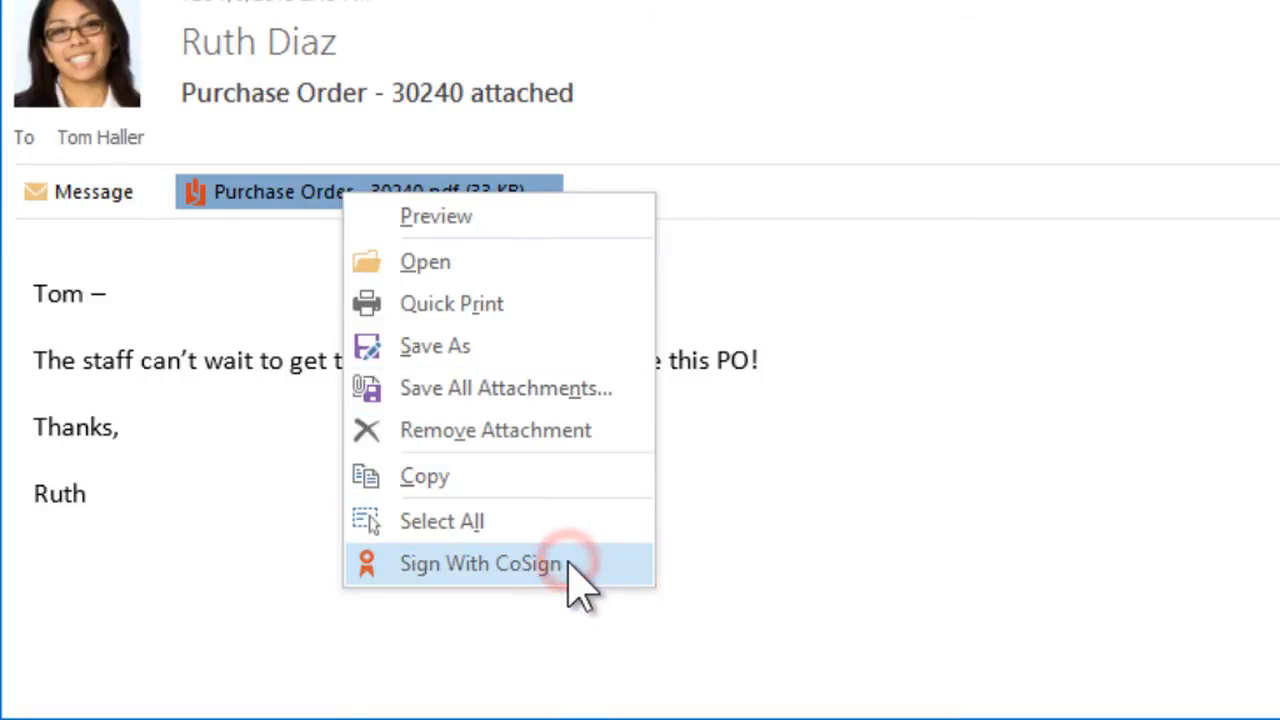
click(480, 564)
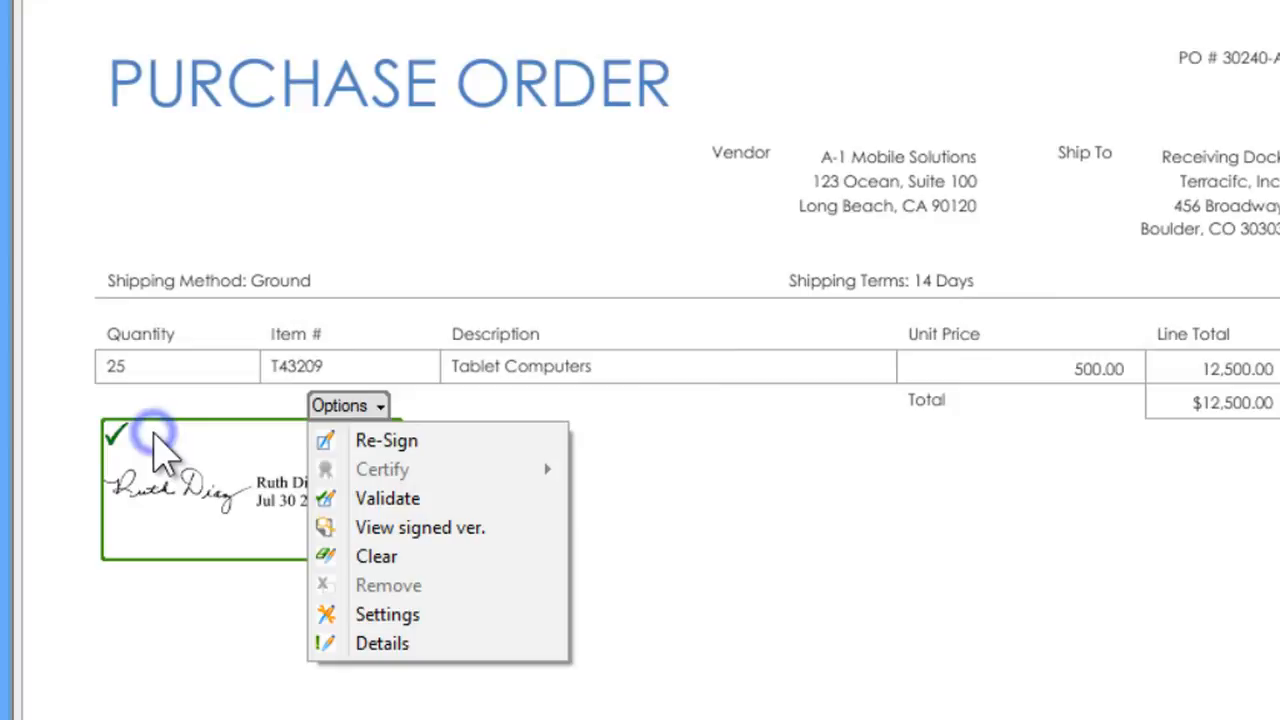
click(380, 644)
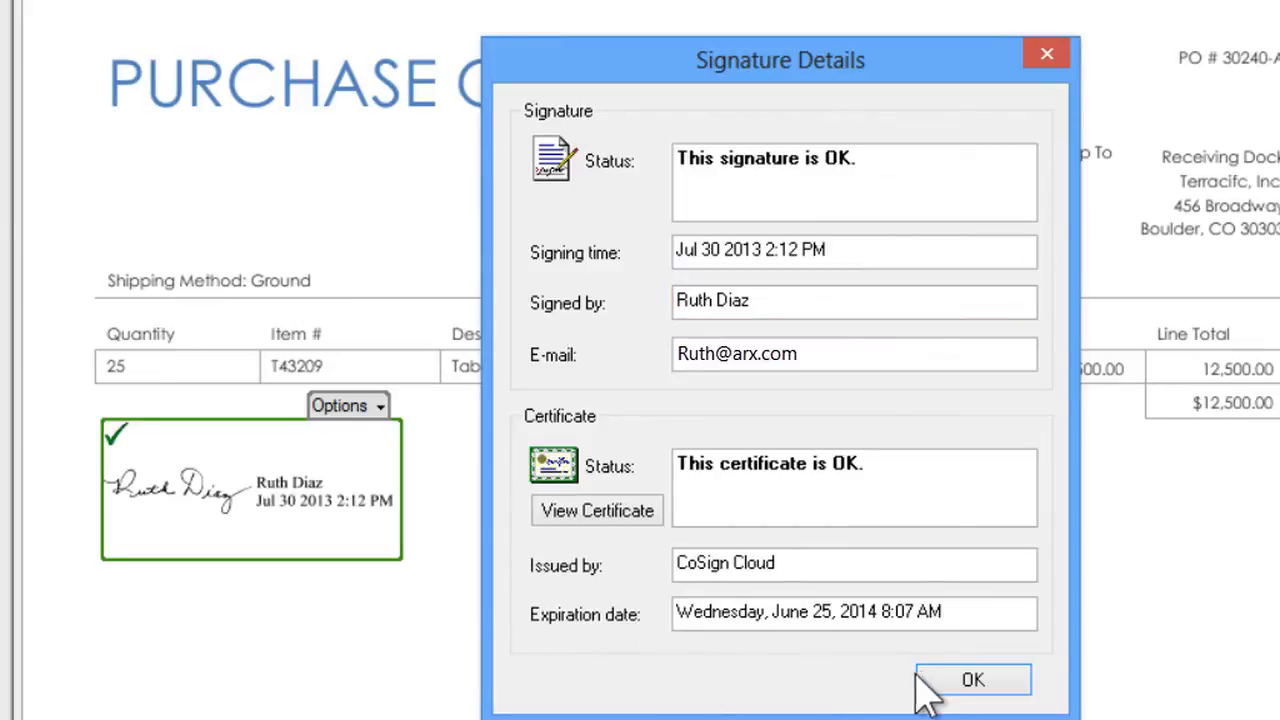
click(972, 680)
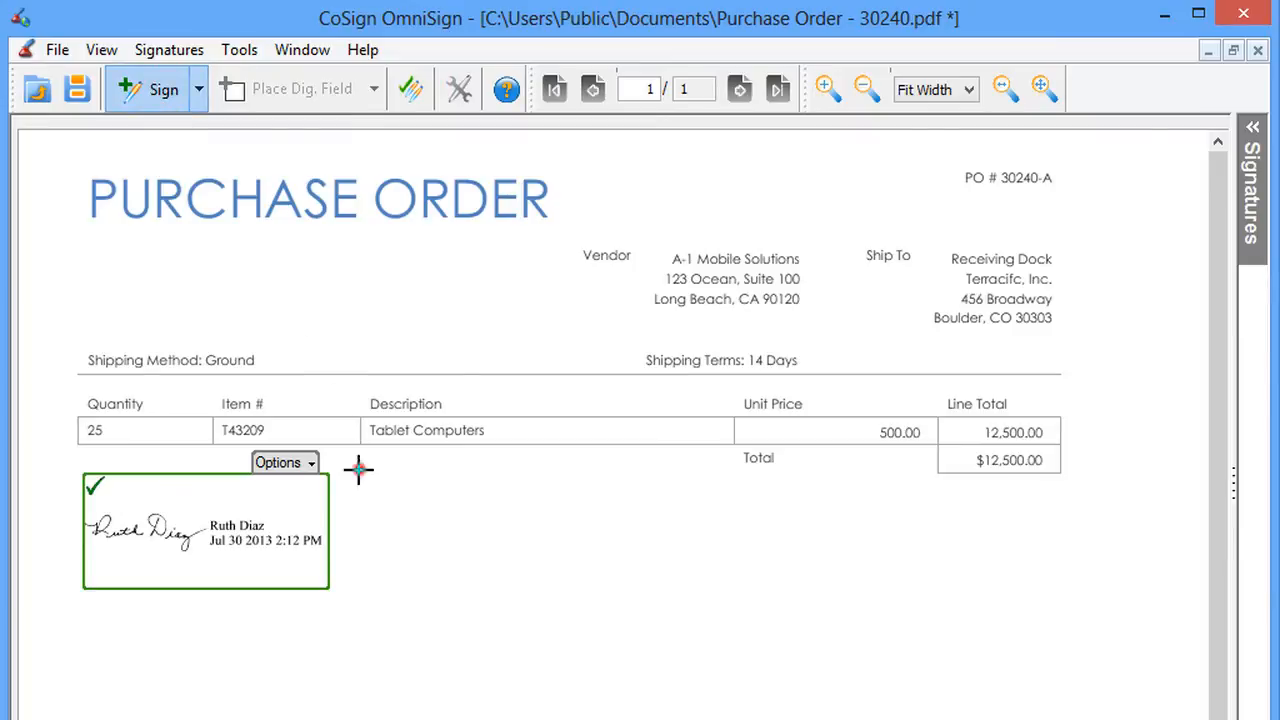
click(356, 468)
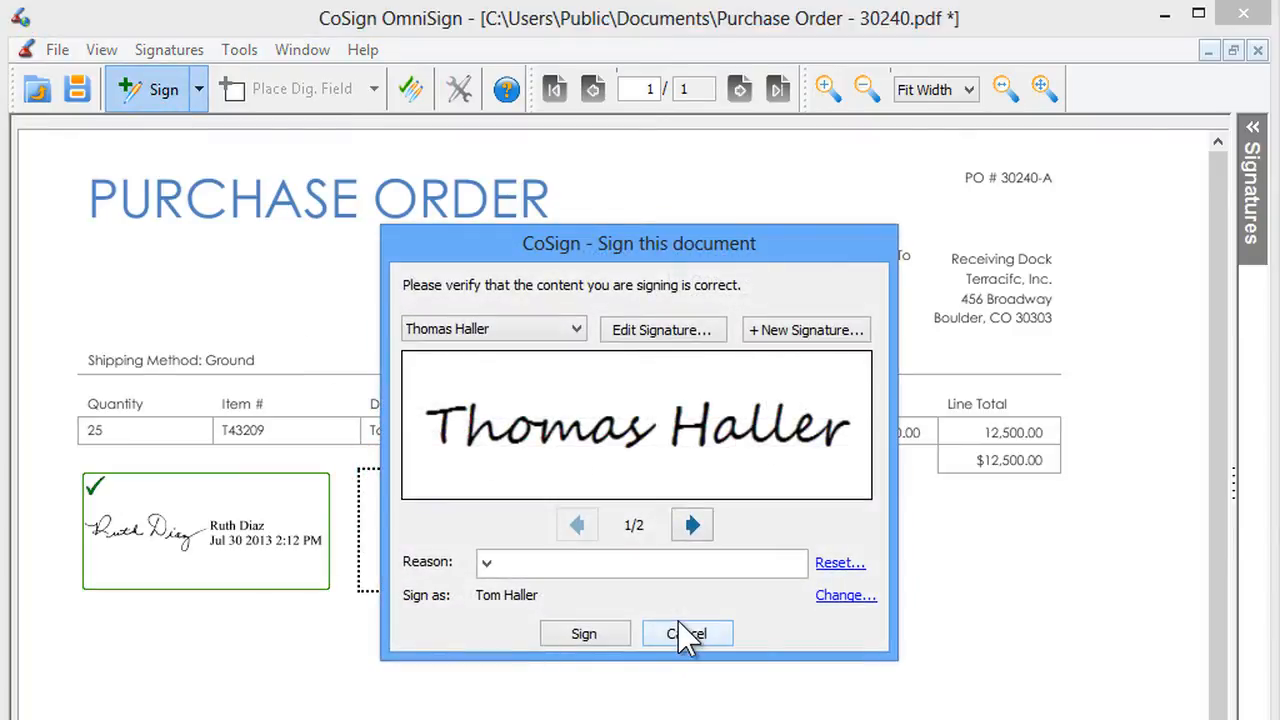
click(692, 524)
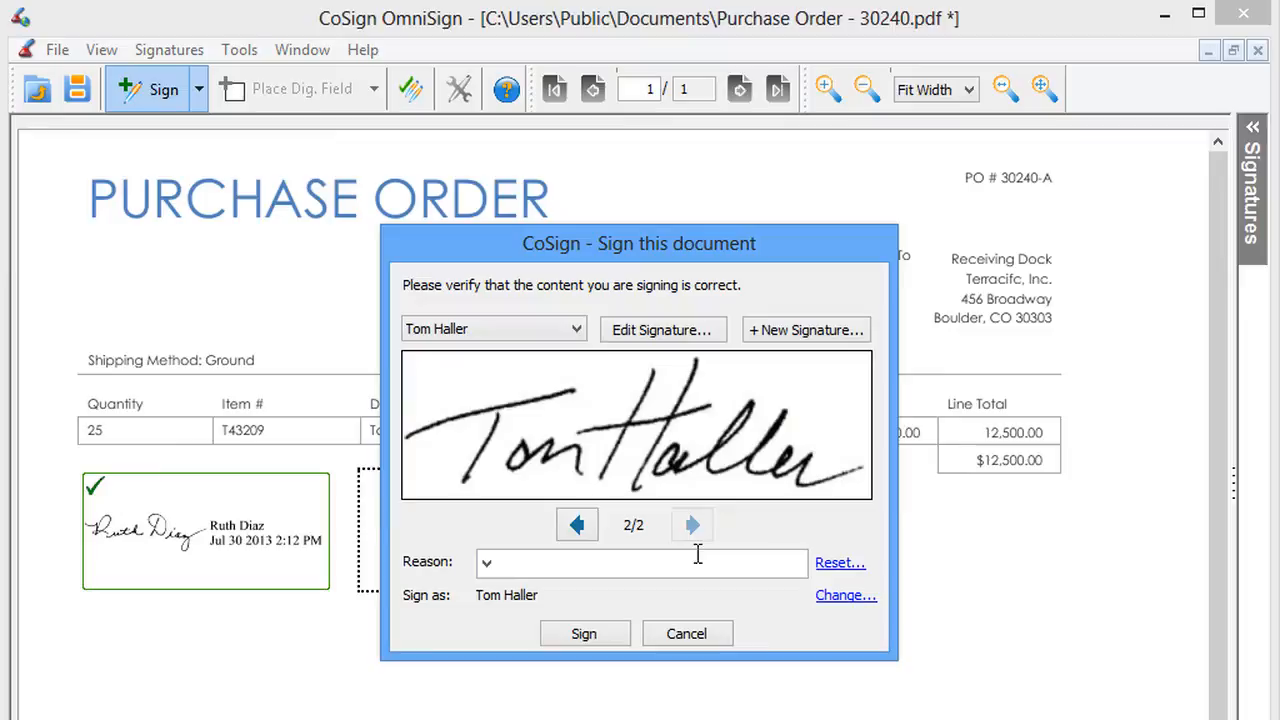
text(I approve the Purchase Order)
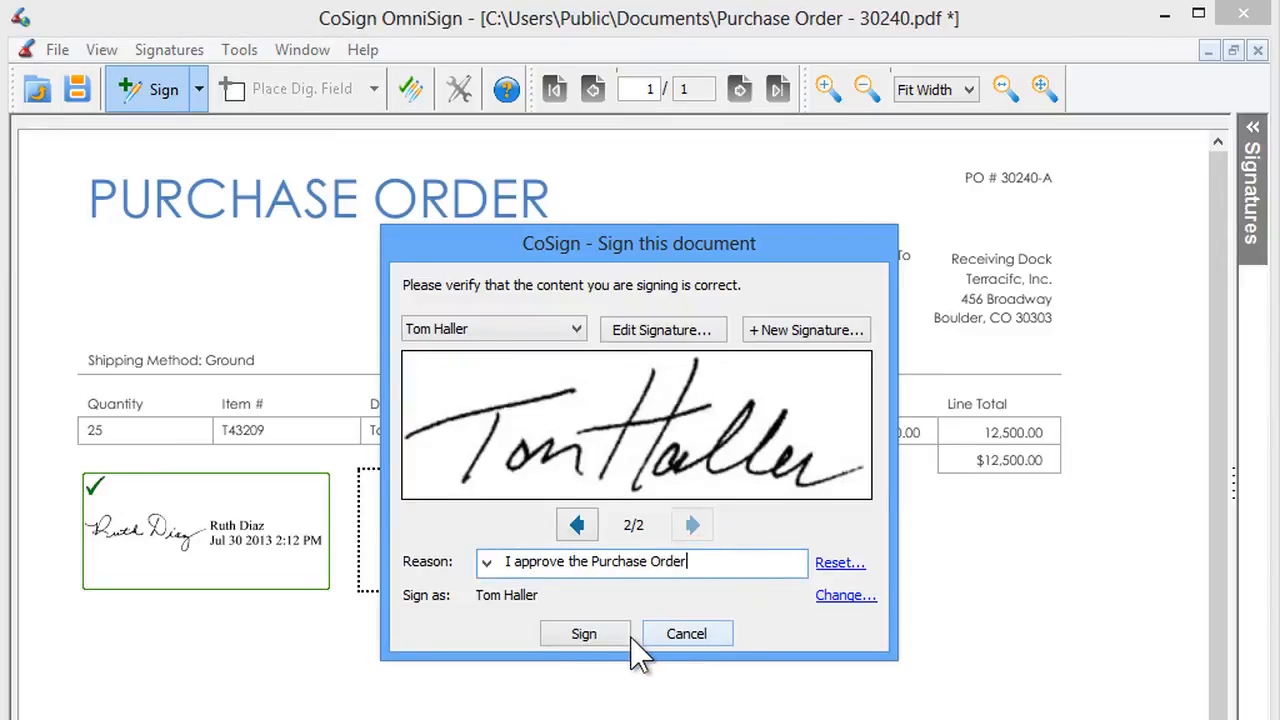
click(584, 632)
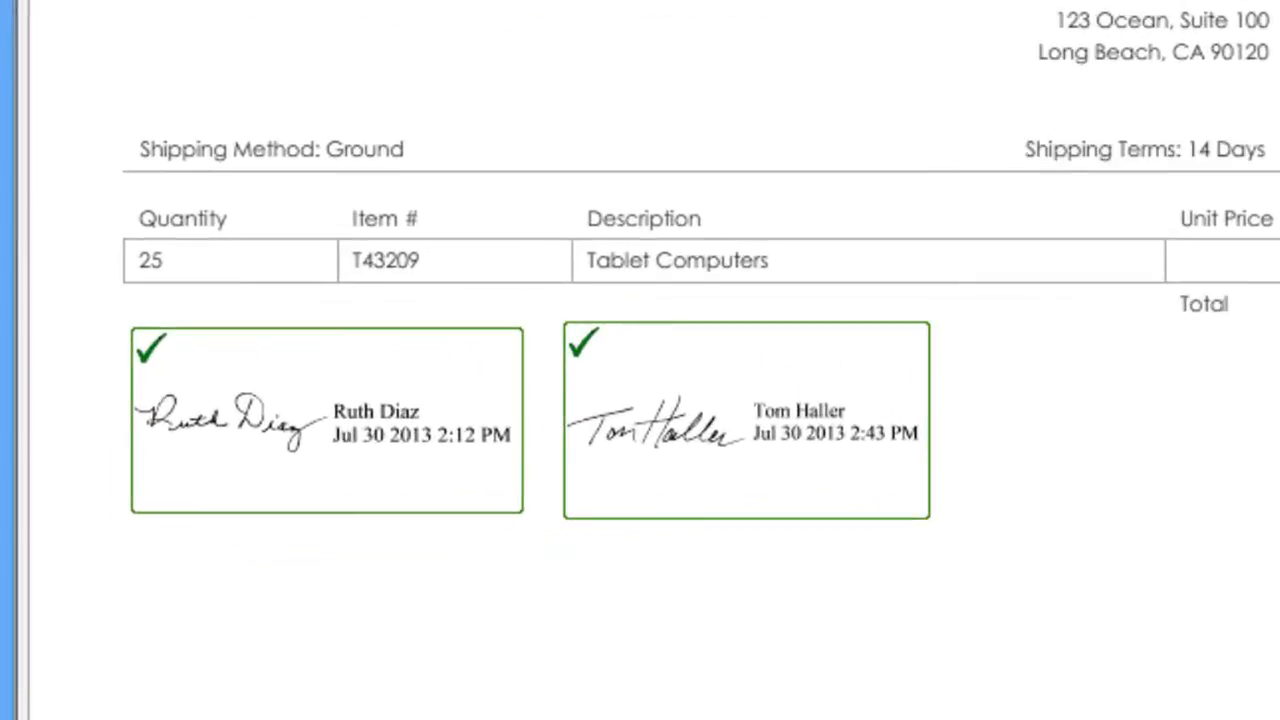